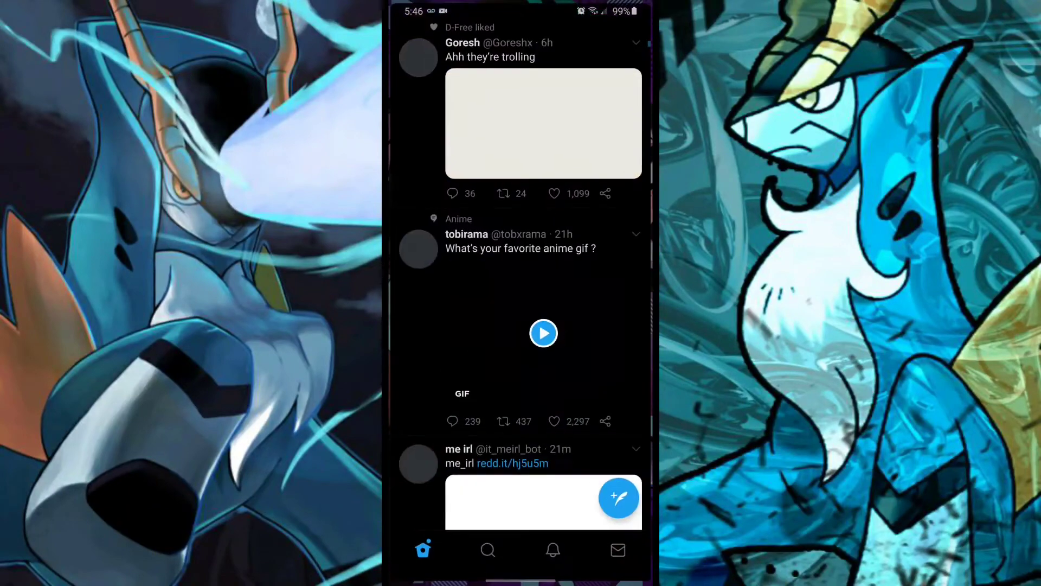
Step: Scroll the Twitter home timeline down to the Absol-utely tweet with the Cobalion pastebin link
{"action": "scroll", "scroll_direction": "down", "scroll_amount": 3}
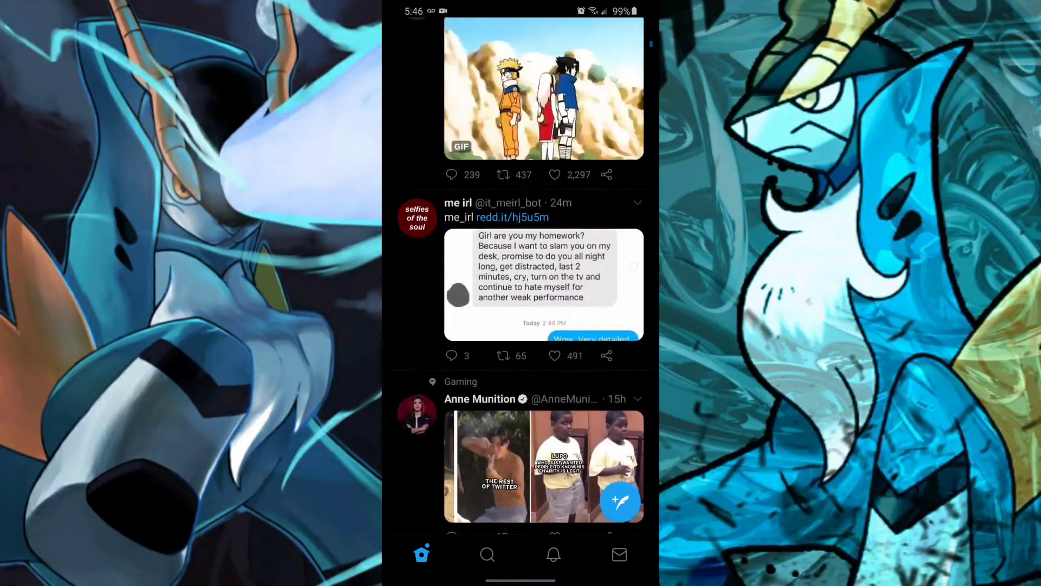
{"action": "scroll", "scroll_direction": "down", "scroll_amount": 3}
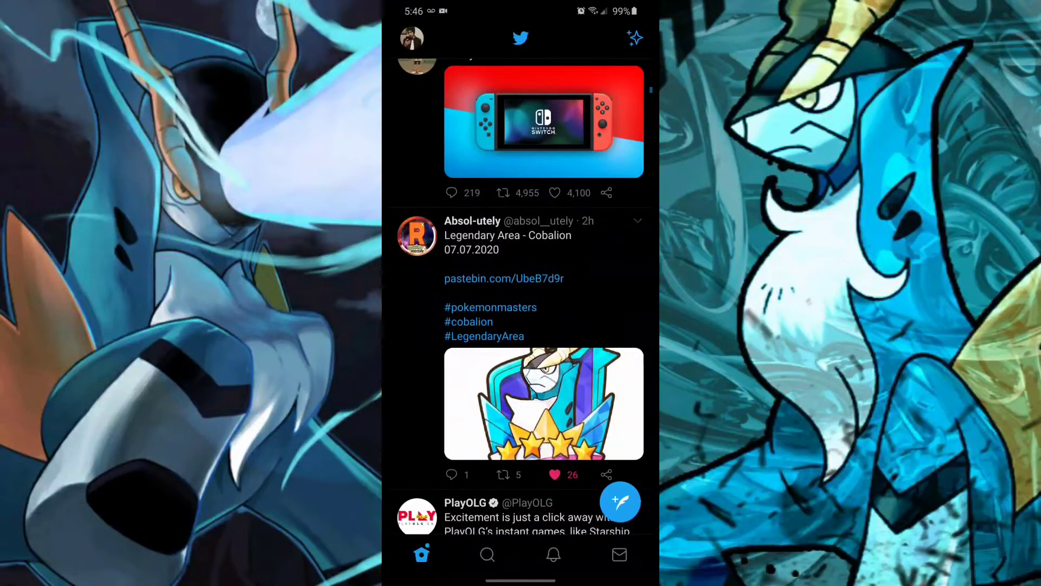
{"action": "scroll", "scroll_direction": "down", "scroll_amount": 3}
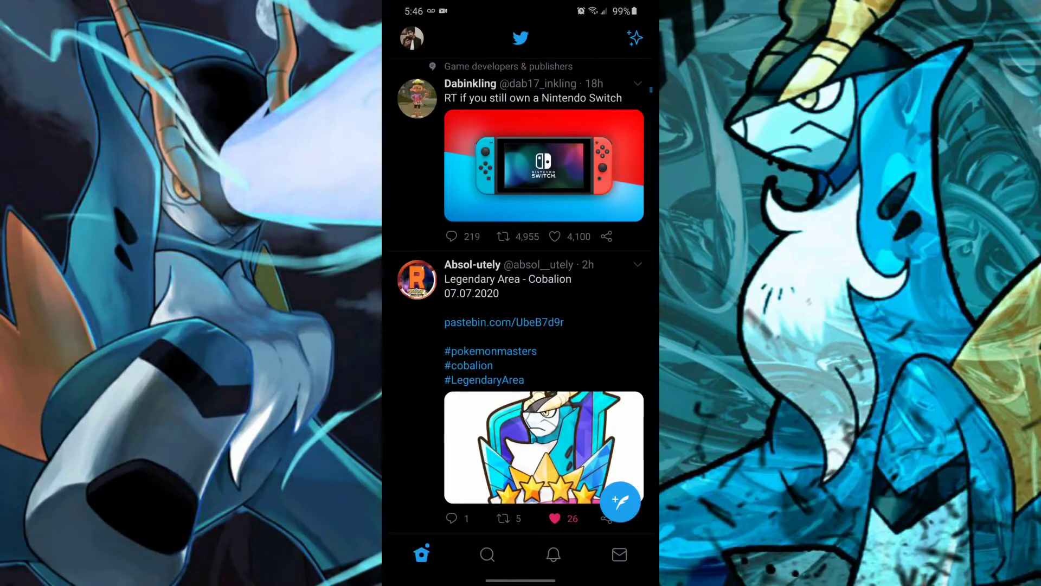
Step: Follow the pastebin.com/UbeB7d9r link to the Cobalion's Challenge datamine paste
{"action": "left_click", "coordinate": [503, 322]}
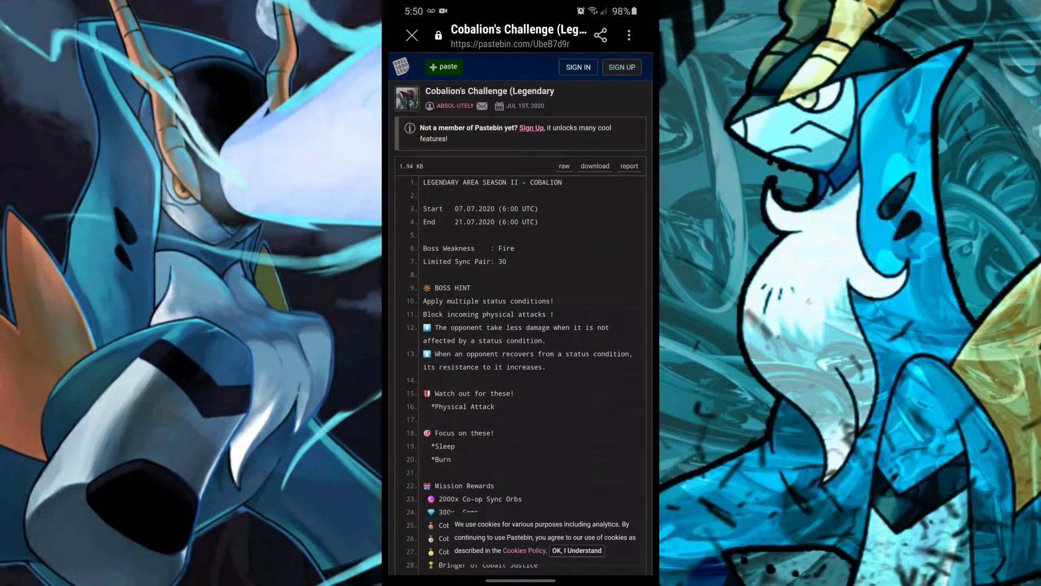
Step: Scroll past the boss hints to the Mission Rewards and Stage 3 HP gauge rewards
{"action": "scroll", "scroll_direction": "down", "scroll_amount": 3}
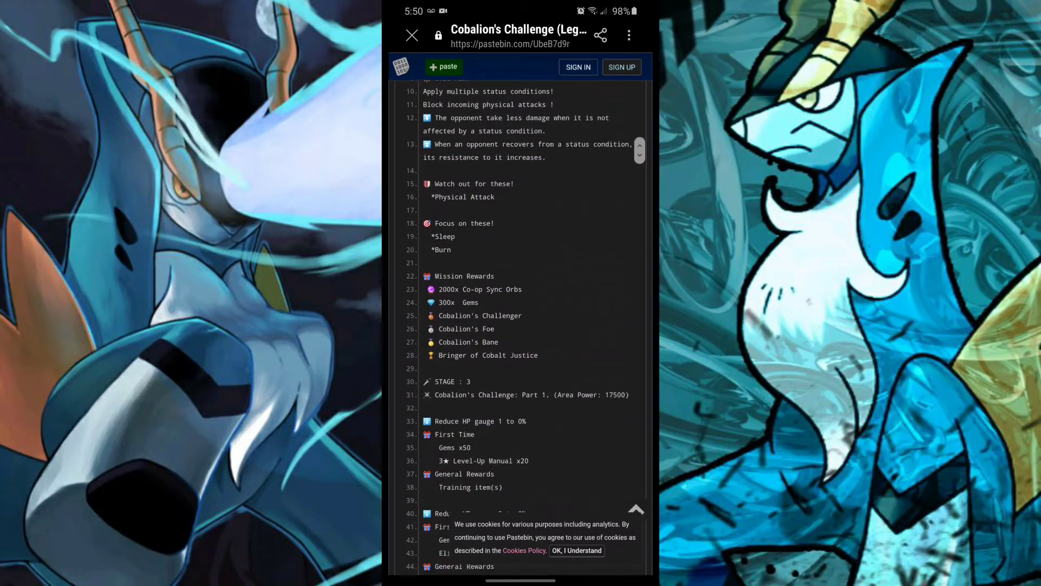
{"action": "scroll", "scroll_direction": "down", "scroll_amount": 3}
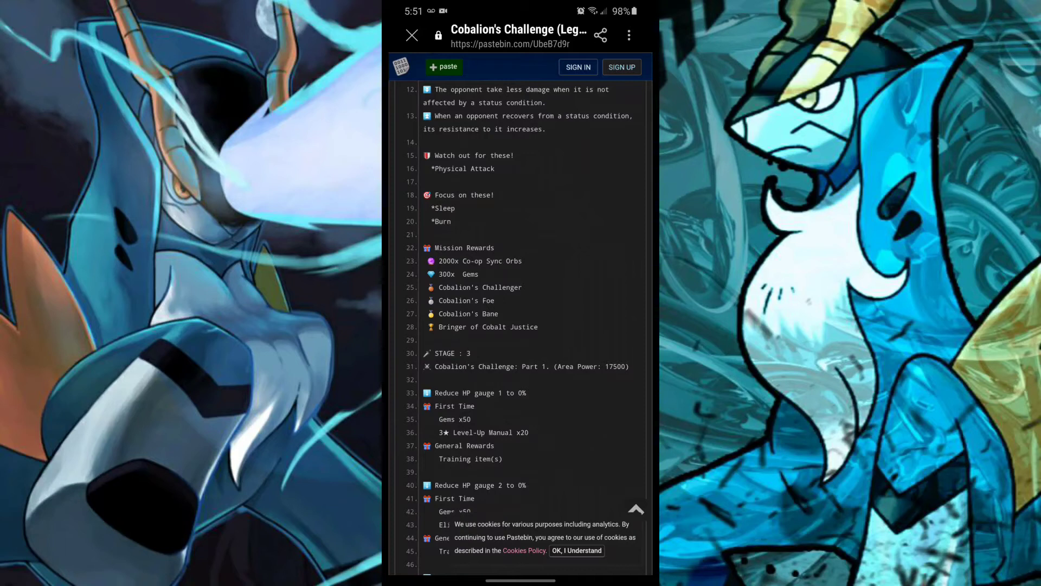
Step: Scroll through Stage 3 Part 1's three HP gauge reward blocks to the Part 2 (Area Power 29000) heading
{"action": "scroll", "scroll_direction": "down", "scroll_amount": 3}
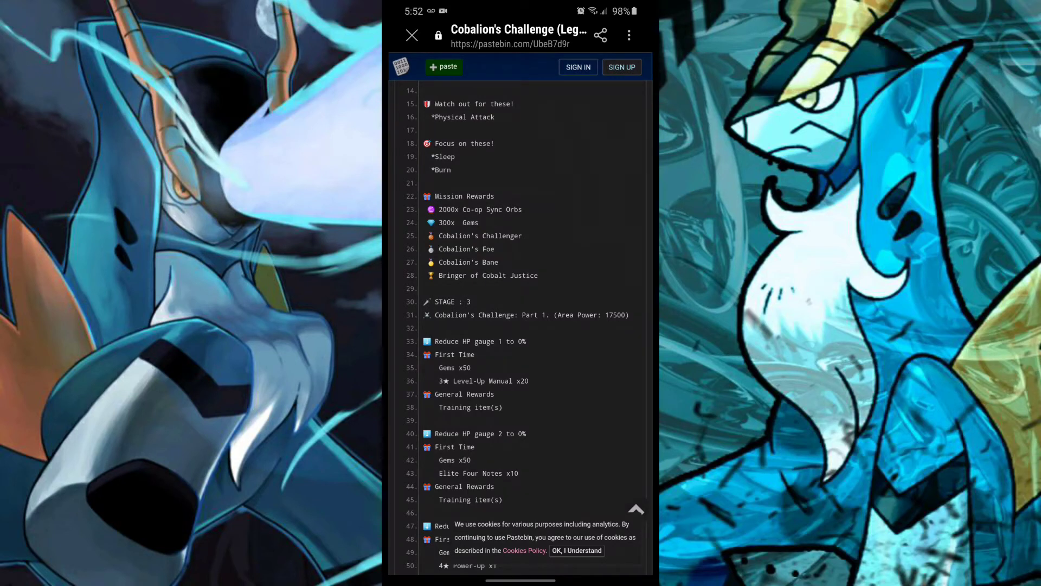
{"action": "scroll", "scroll_direction": "down", "scroll_amount": 3}
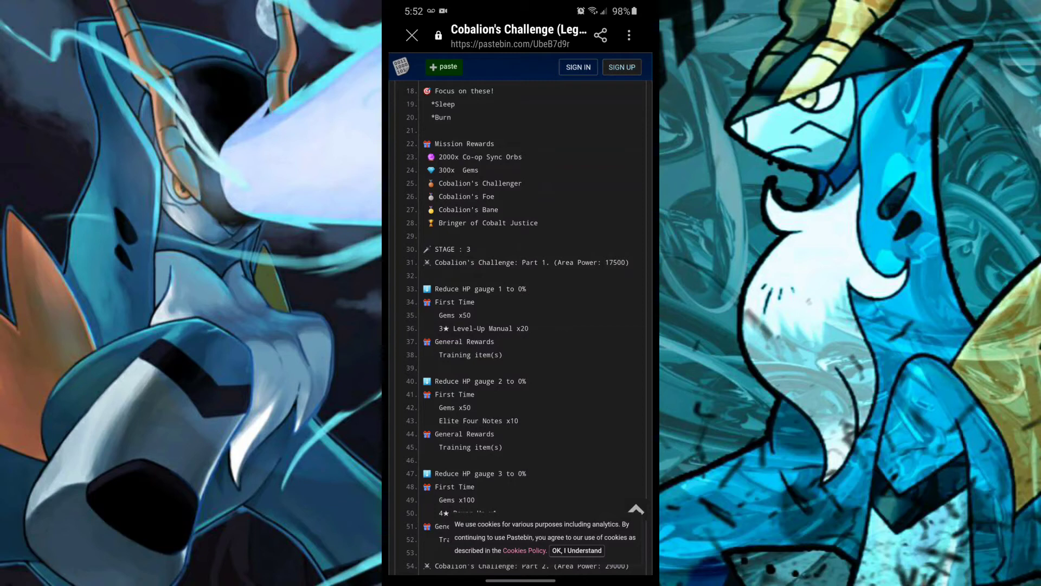
{"action": "scroll", "scroll_direction": "down", "scroll_amount": 3}
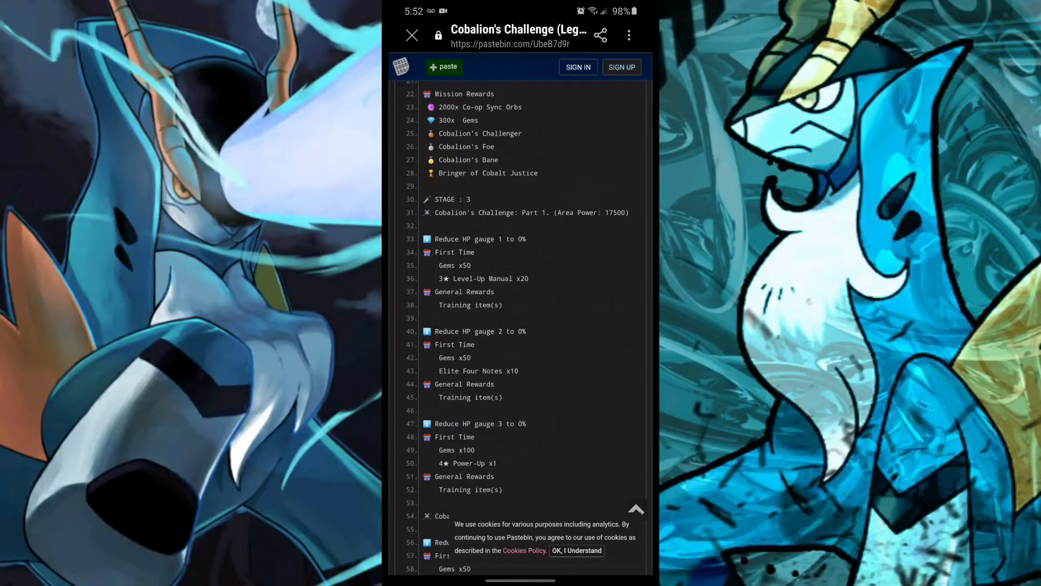
{"action": "scroll", "scroll_direction": "down", "scroll_amount": 3}
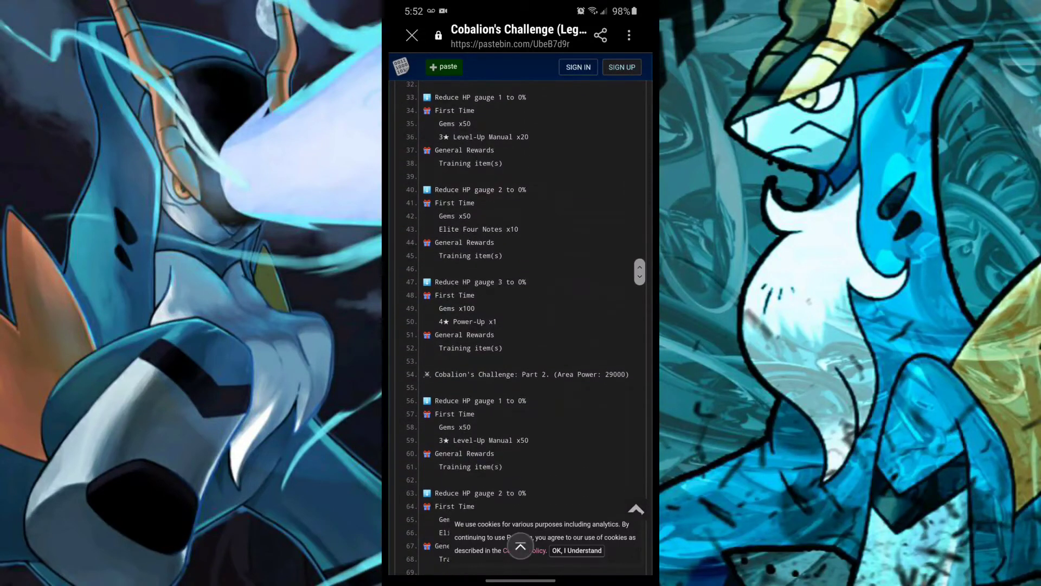
Step: Scroll through Part 2's three HP gauge rewards until Part 3 (Area Power 31000) appears
{"action": "scroll", "scroll_direction": "down", "scroll_amount": 3}
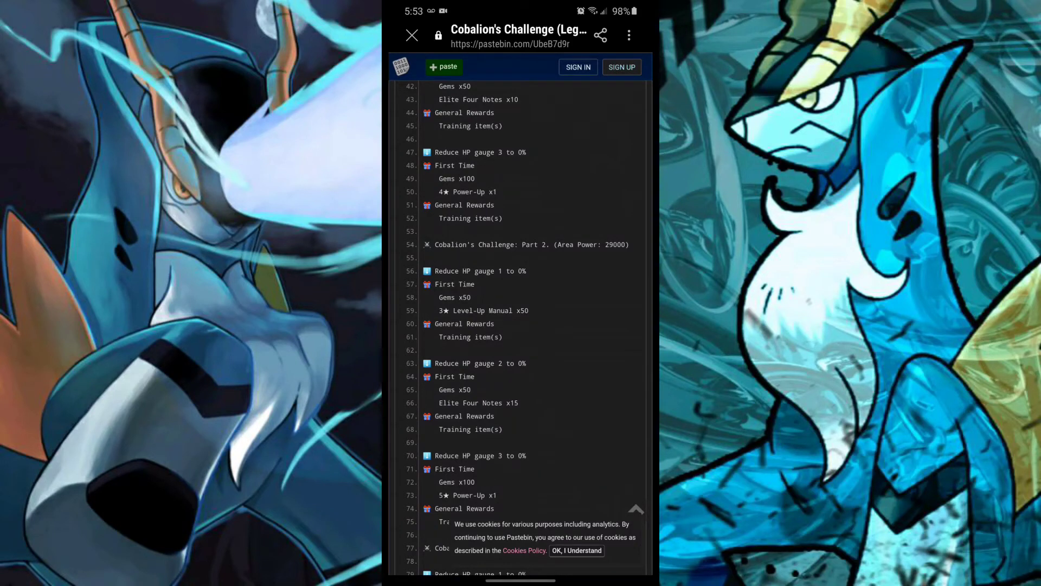
{"action": "scroll", "scroll_direction": "down", "scroll_amount": 3}
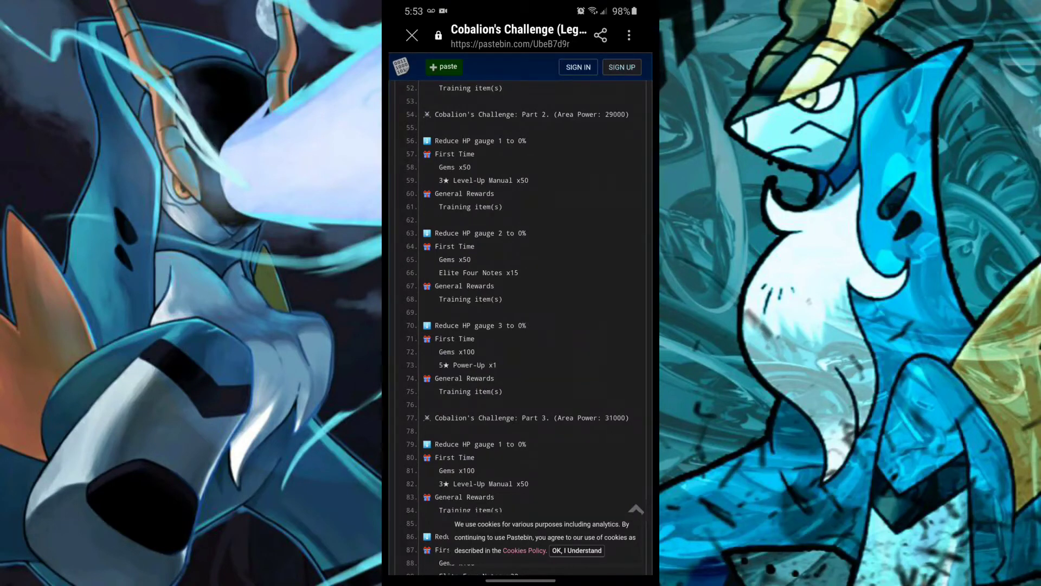
Step: Scroll through Part 3's HP gauge rewards to line 97 and the RAW Paste Data section
{"action": "scroll", "scroll_direction": "down", "scroll_amount": 3}
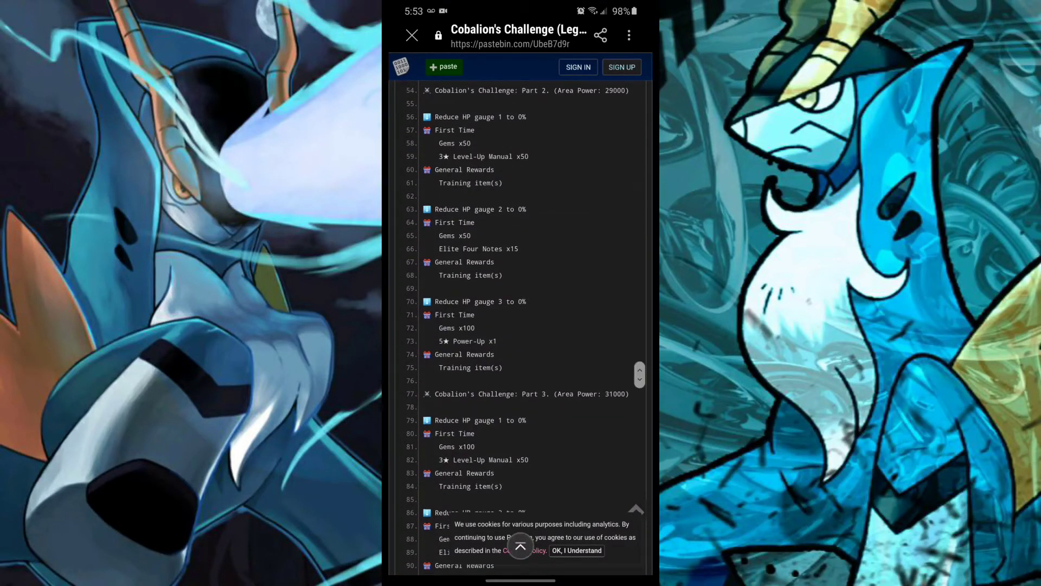
{"action": "scroll", "scroll_direction": "down", "scroll_amount": 3}
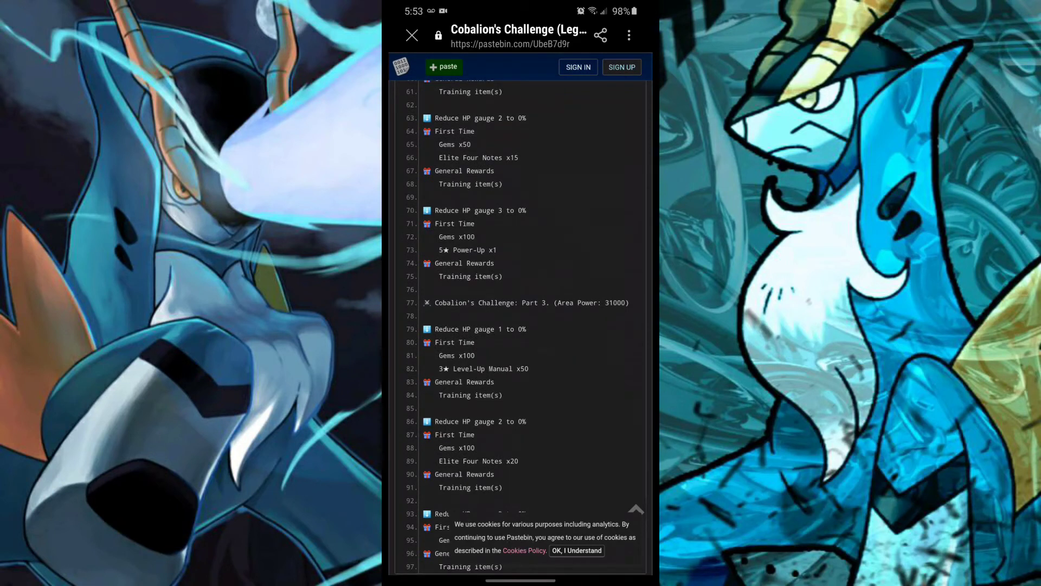
{"action": "scroll", "scroll_direction": "down", "scroll_amount": 3}
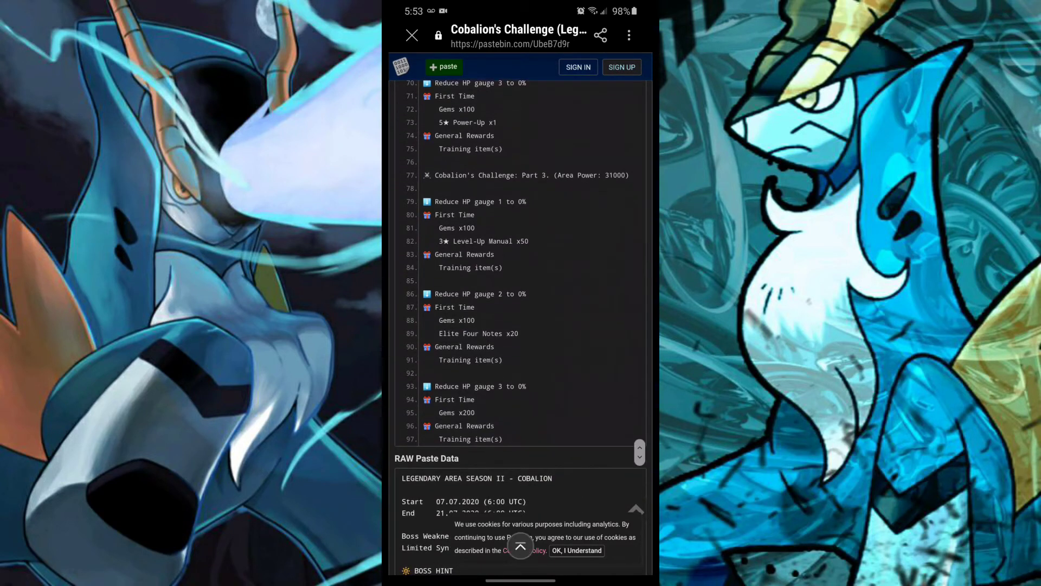
Step: Scroll into the raw paste data showing the area dates, Fire weakness and sync pair limit
{"action": "scroll", "scroll_direction": "down", "scroll_amount": 3}
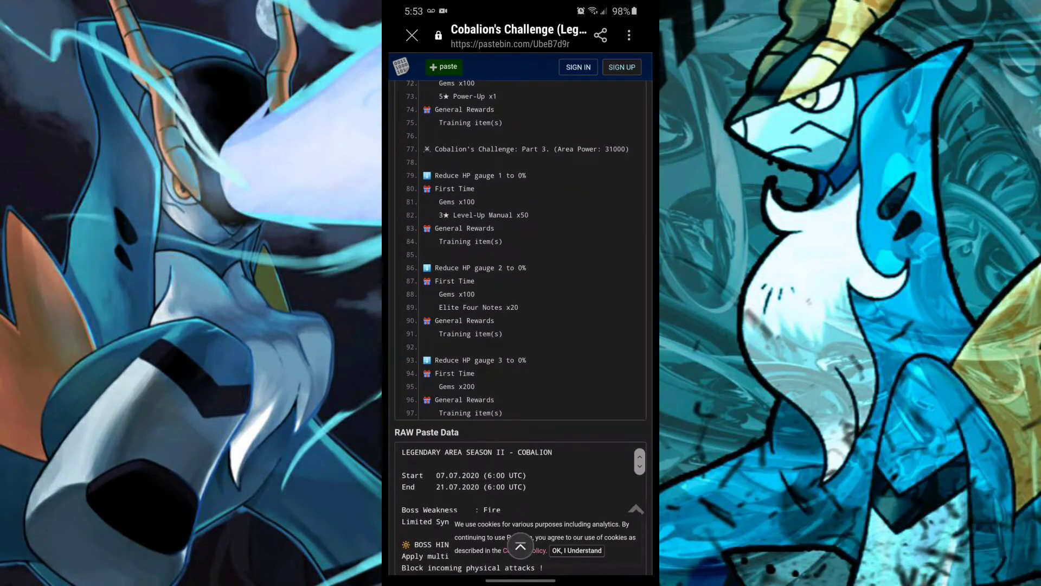
{"action": "scroll", "scroll_direction": "down", "scroll_amount": 3}
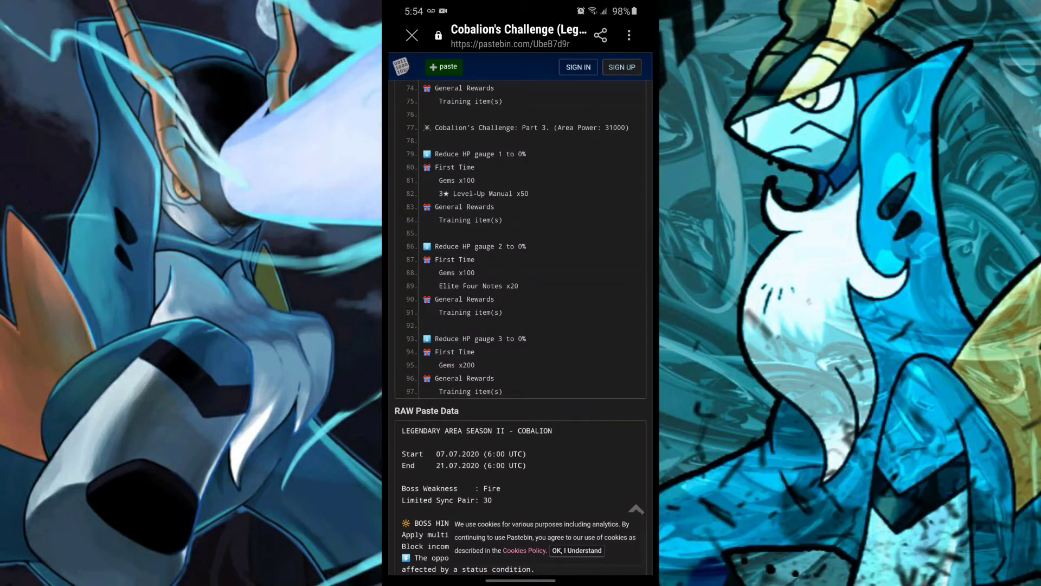
Step: Scroll the paste from line 97 back up to line 1 with the dates and boss hints
{"action": "scroll", "scroll_direction": "down", "scroll_amount": 3}
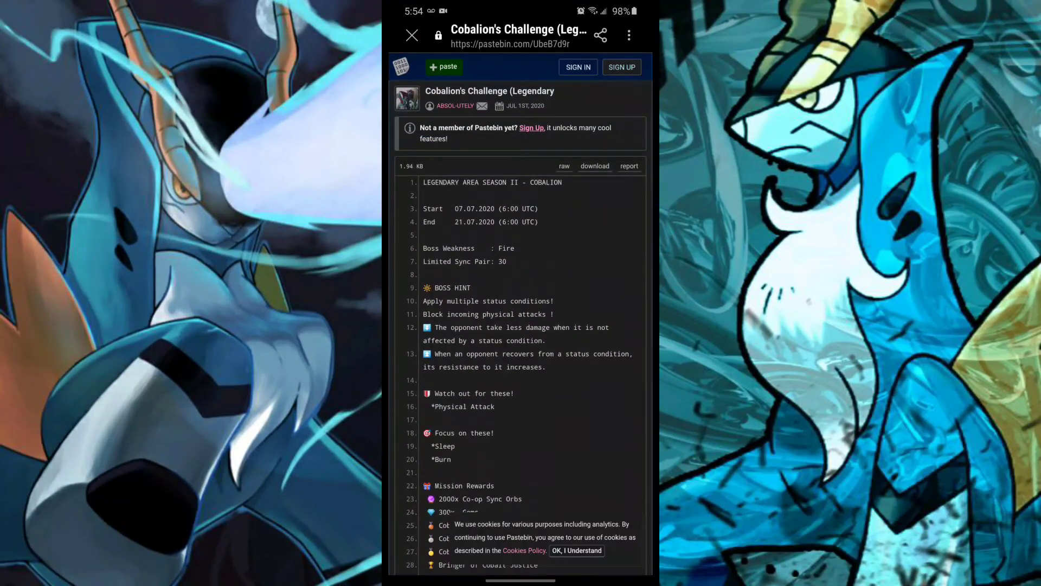
Step: Scroll down through lines 30-80 of stage rewards, then back up to the mission rewards near line 13
{"action": "scroll", "scroll_direction": "down", "scroll_amount": 3}
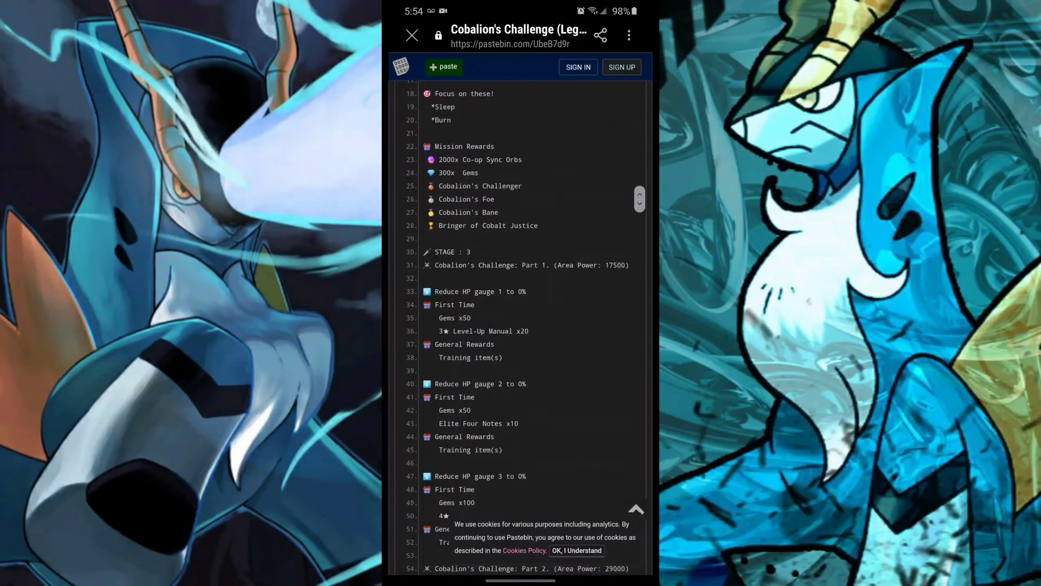
{"action": "scroll", "scroll_direction": "down", "scroll_amount": 3}
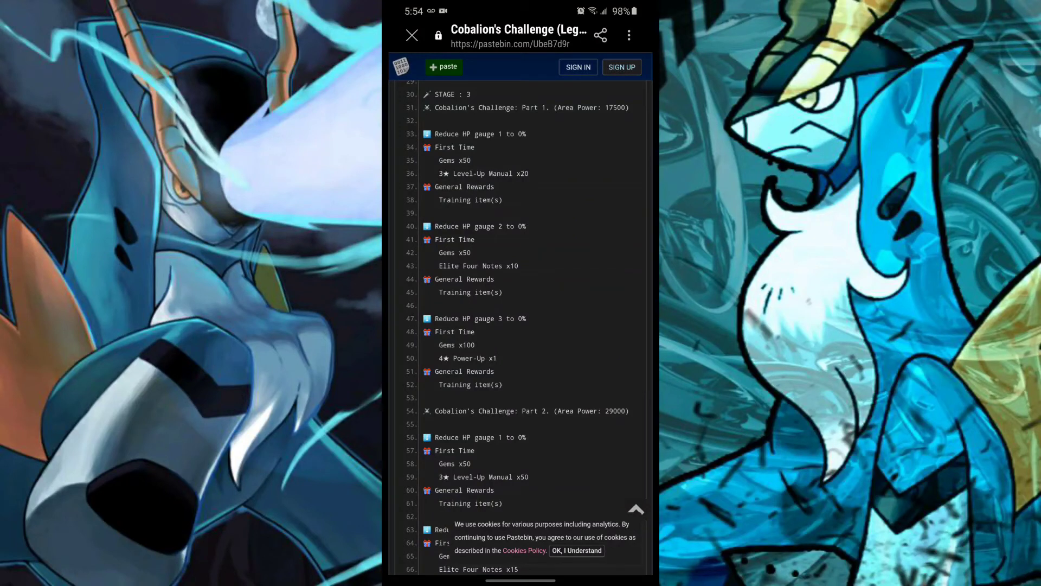
{"action": "scroll", "scroll_direction": "down", "scroll_amount": 3}
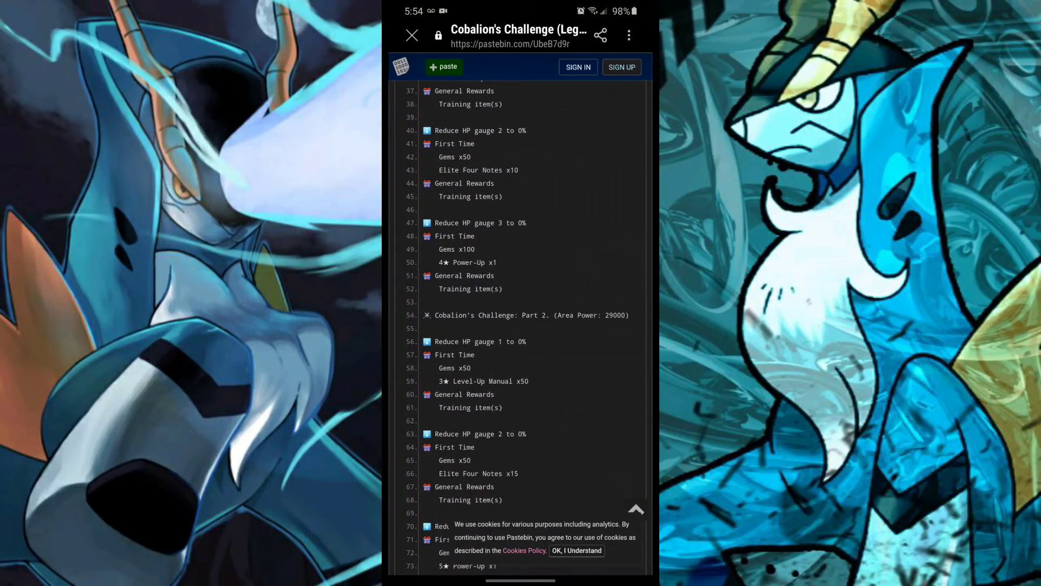
{"action": "scroll", "scroll_direction": "down", "scroll_amount": 3}
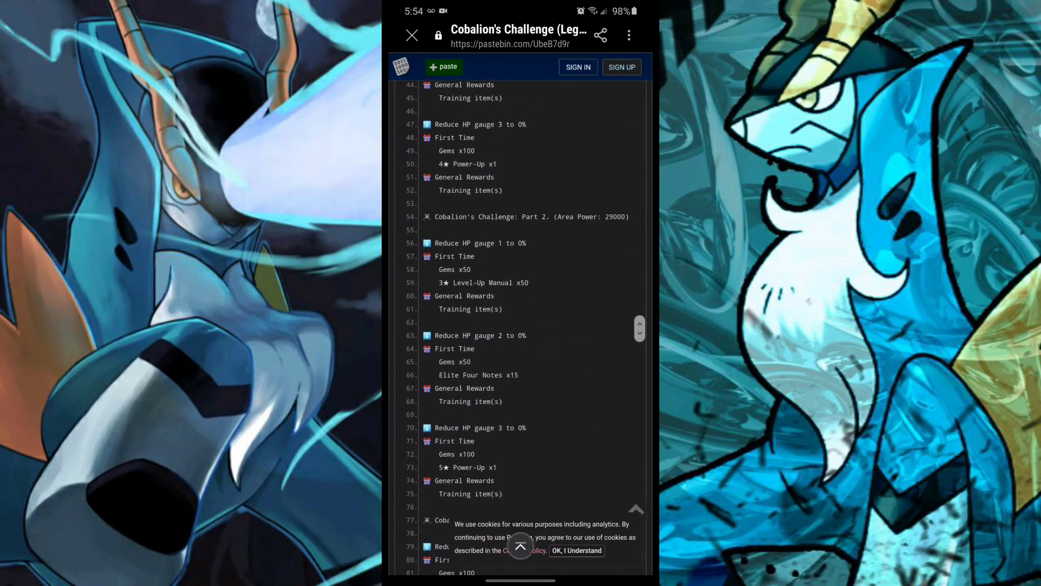
{"action": "scroll", "scroll_direction": "down", "scroll_amount": 3}
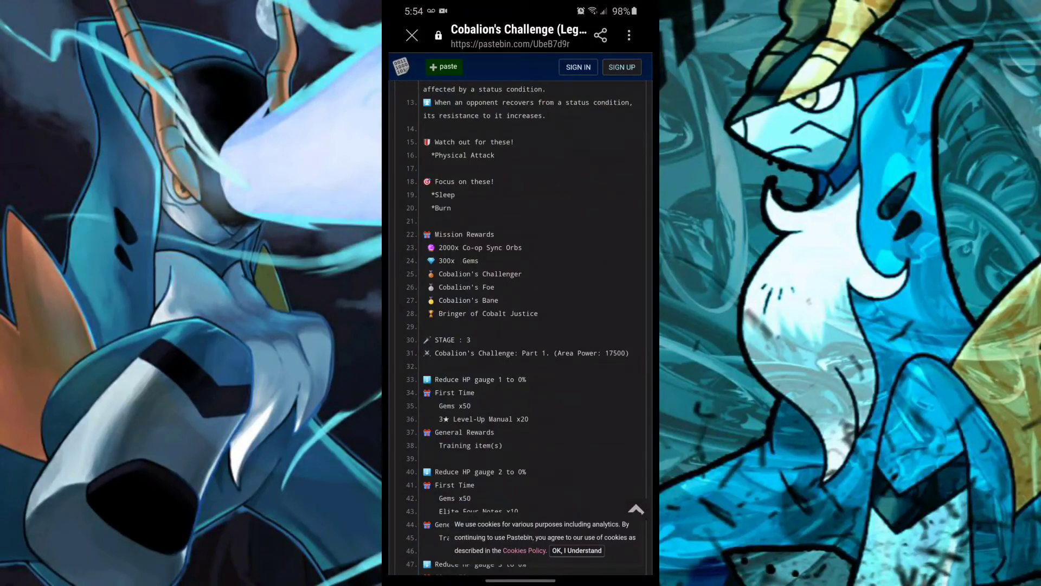
Step: Scroll down to the Part 3 section around line 90, then back to the top of the paste
{"action": "scroll", "scroll_direction": "down", "scroll_amount": 3}
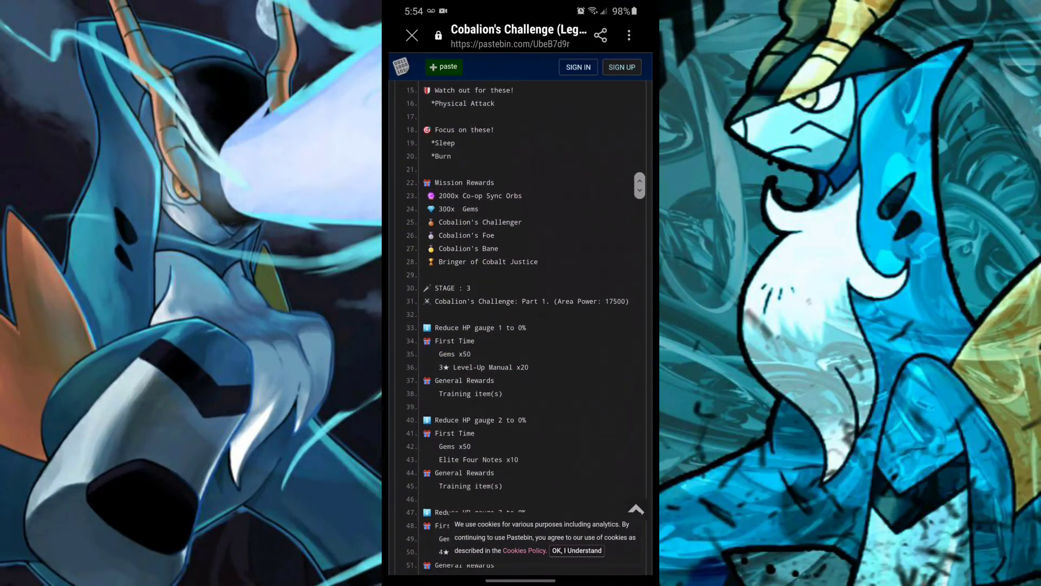
{"action": "scroll", "scroll_direction": "down", "scroll_amount": 3}
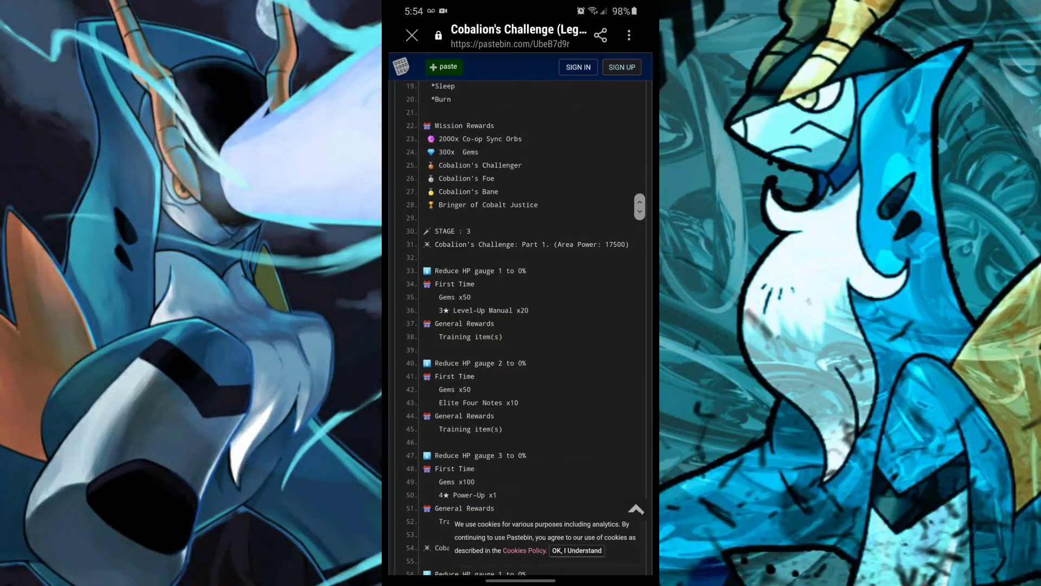
{"action": "scroll", "scroll_direction": "down", "scroll_amount": 3}
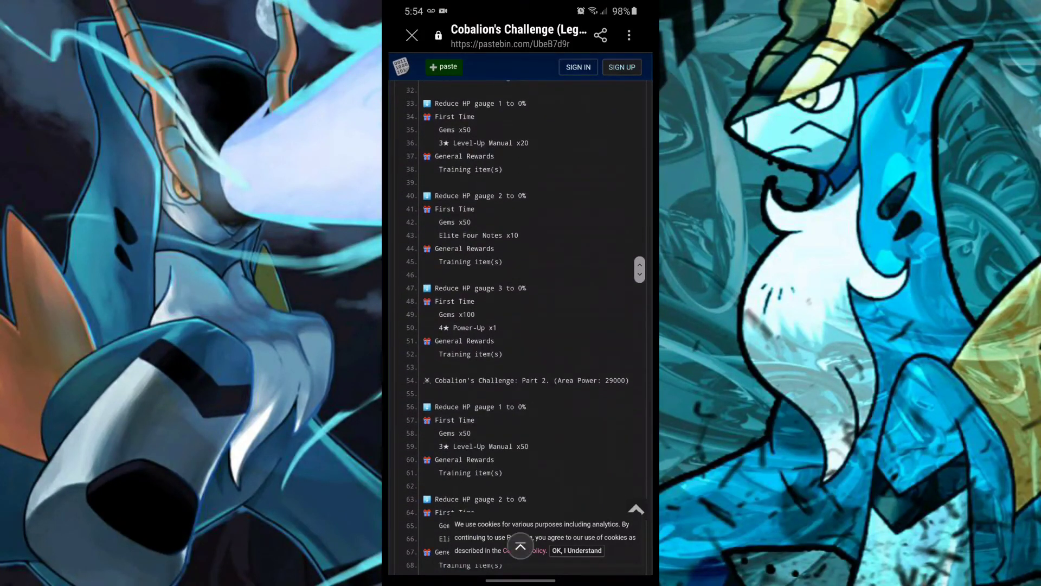
{"action": "scroll", "scroll_direction": "down", "scroll_amount": 3}
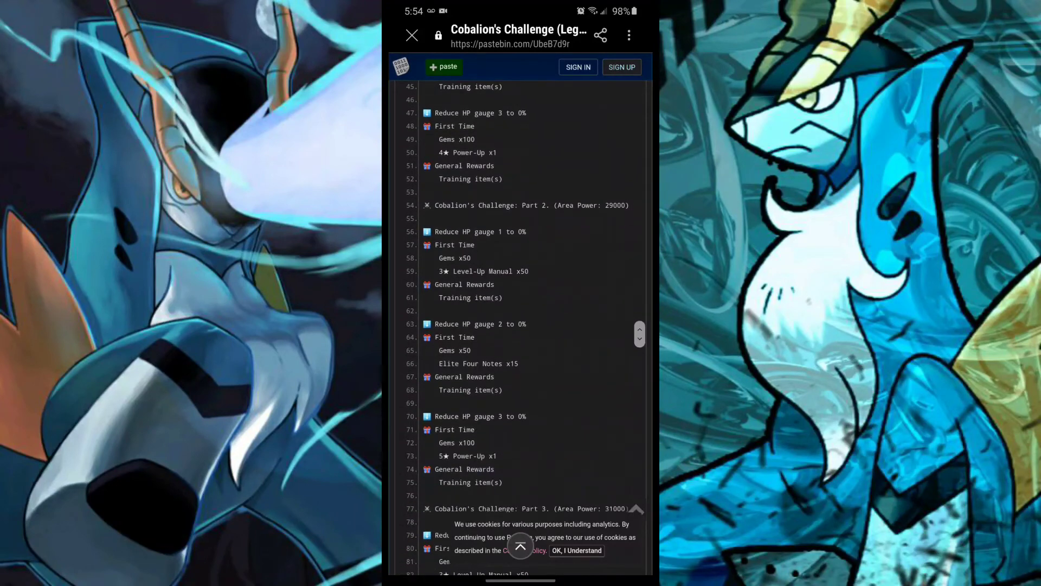
{"action": "scroll", "scroll_direction": "down", "scroll_amount": 3}
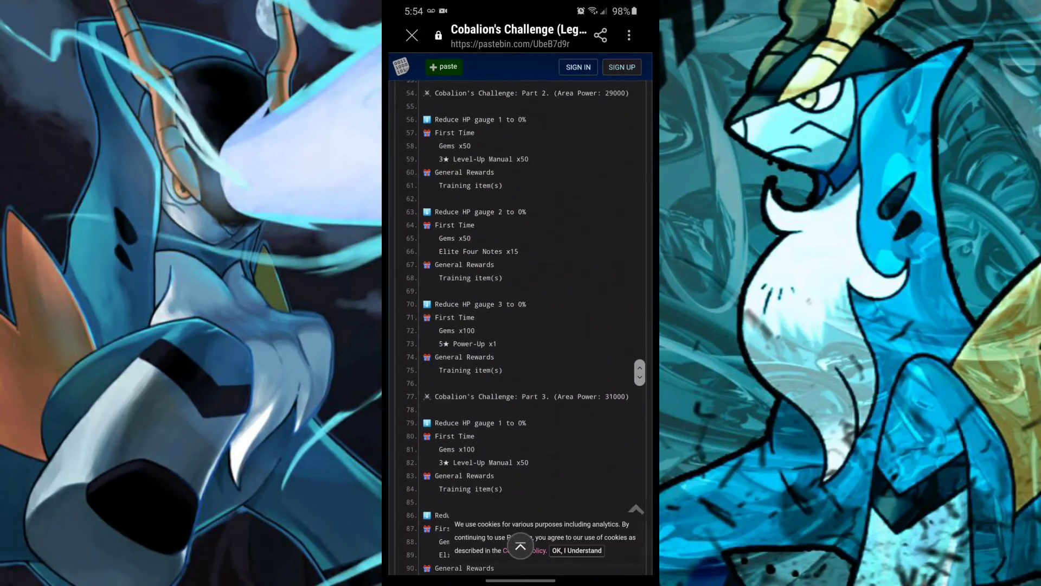
{"action": "scroll", "scroll_direction": "down", "scroll_amount": 3}
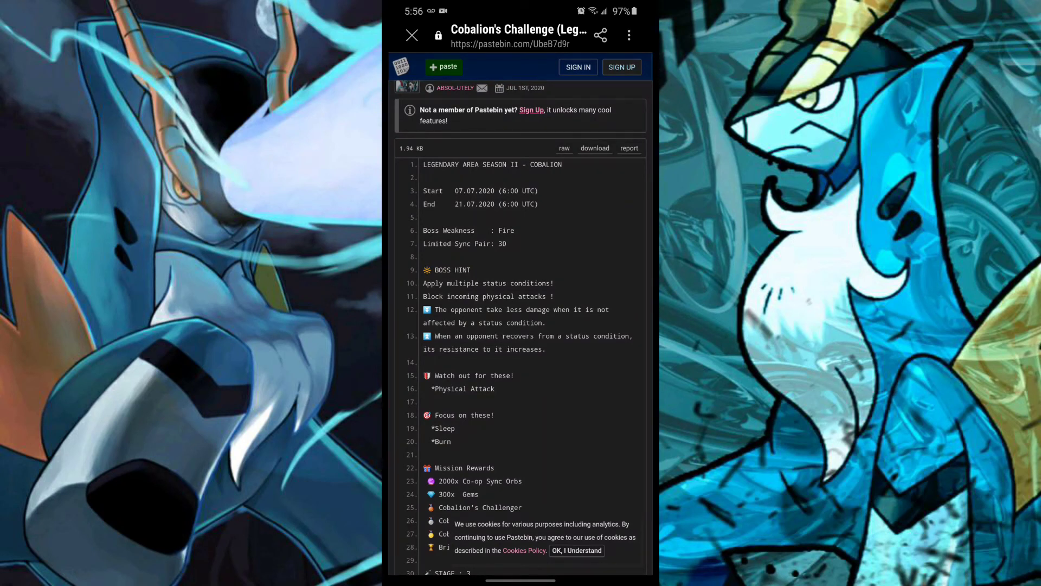
{"action": "scroll", "scroll_direction": "down", "scroll_amount": 3}
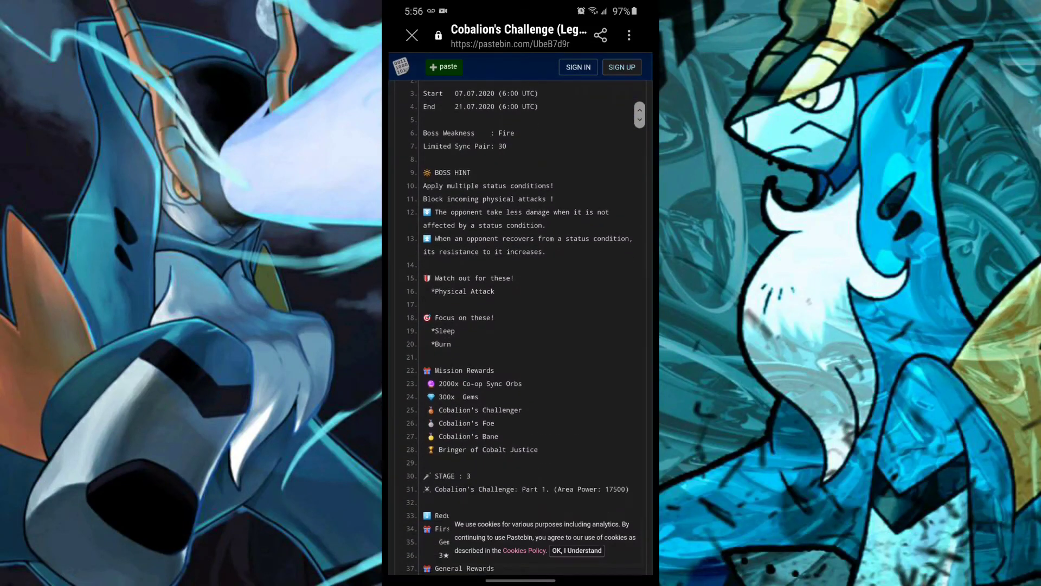
{"action": "scroll", "scroll_direction": "down", "scroll_amount": 3}
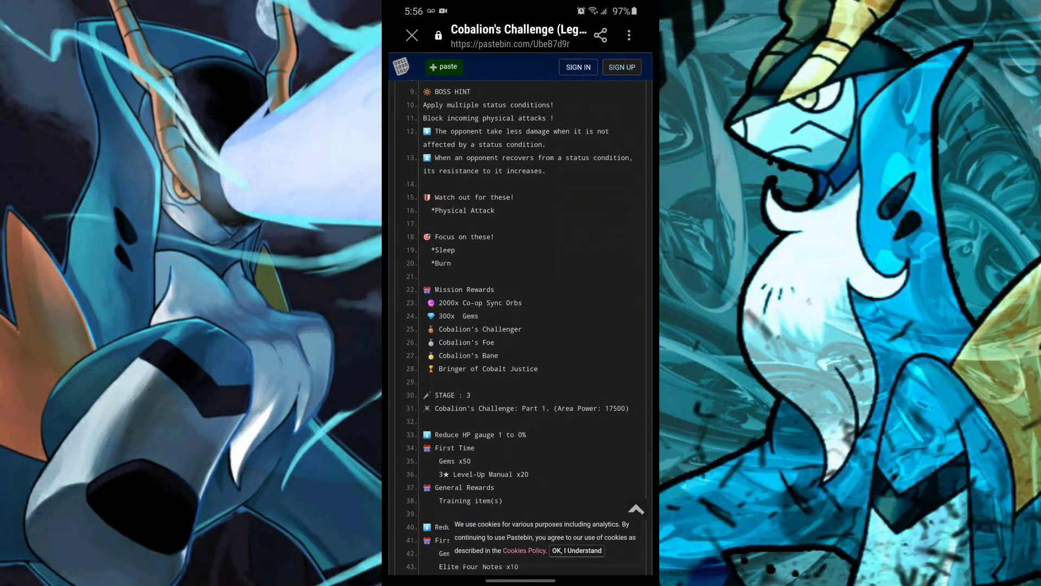
{"action": "scroll", "scroll_direction": "down", "scroll_amount": 3}
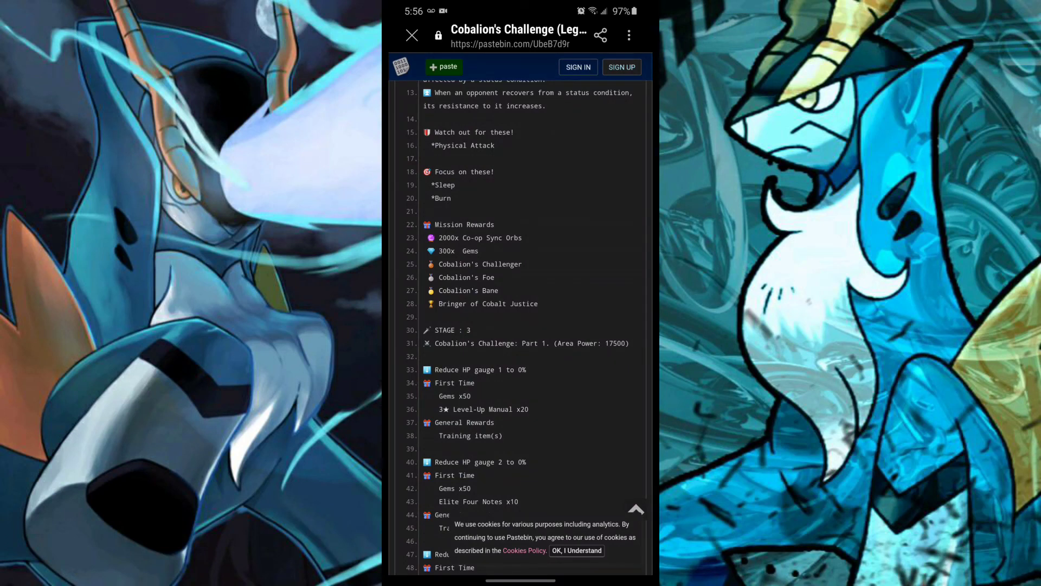
{"action": "scroll", "scroll_direction": "down", "scroll_amount": 3}
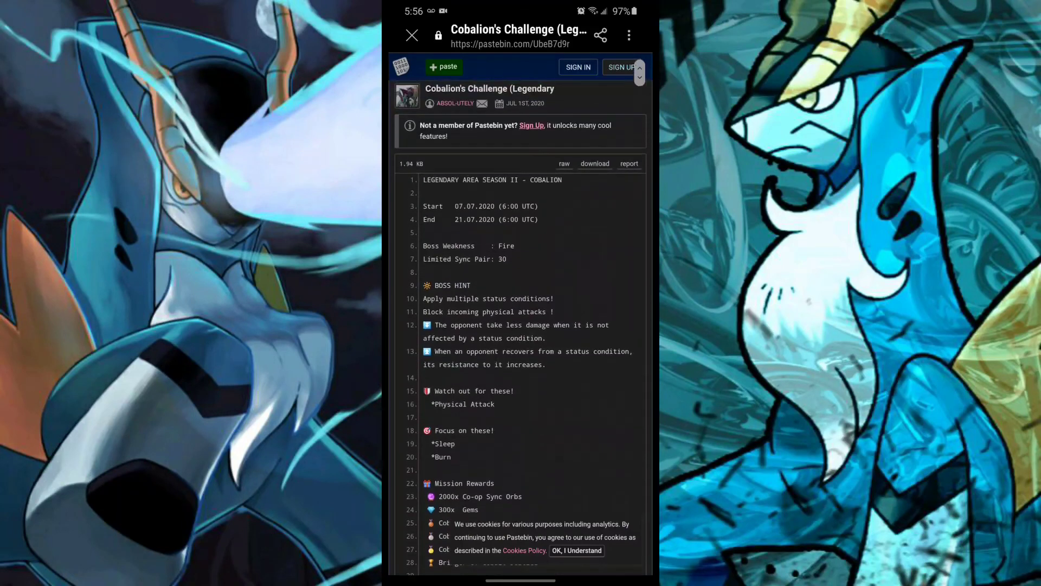